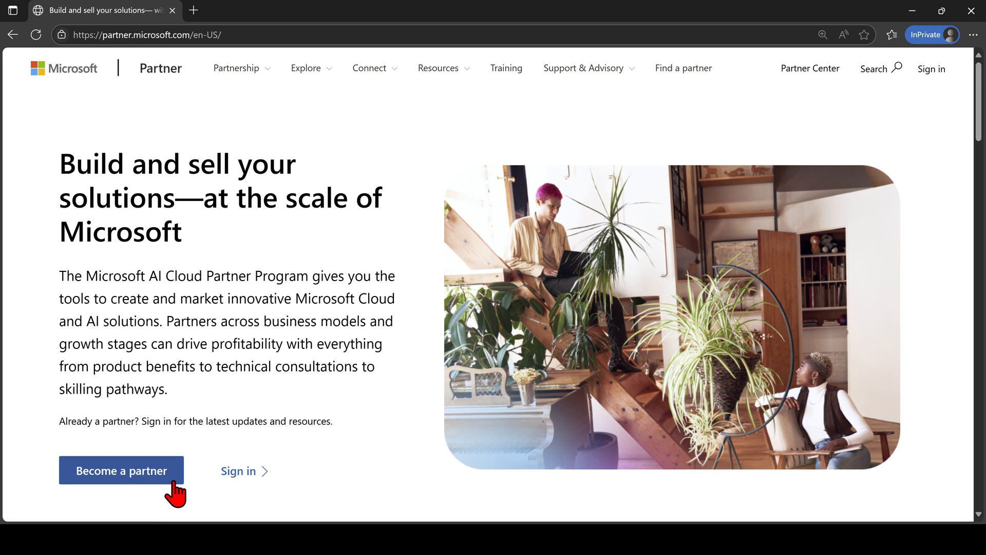
- Start new partner enrollment from the partner.microsoft.com Become a partner pages
click(121, 469)
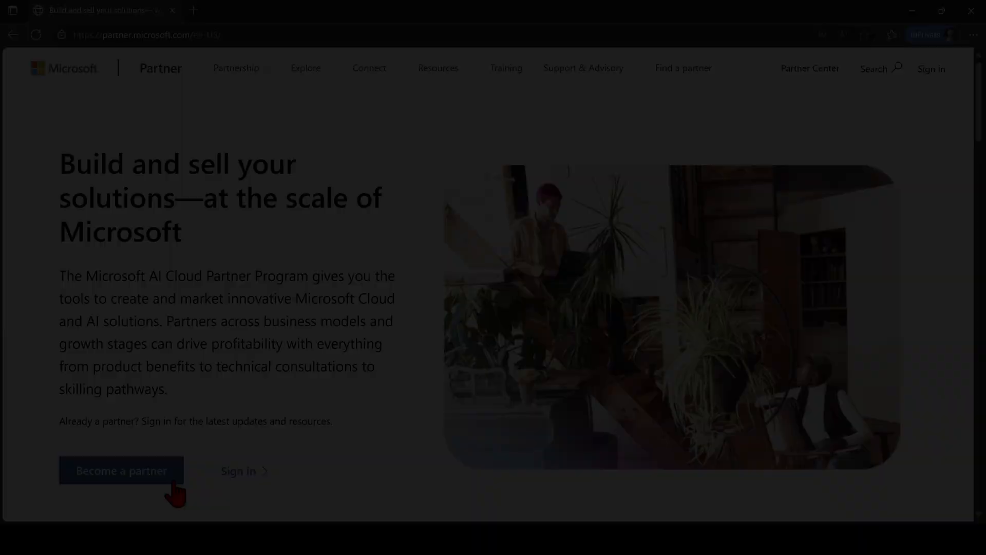
click(121, 470)
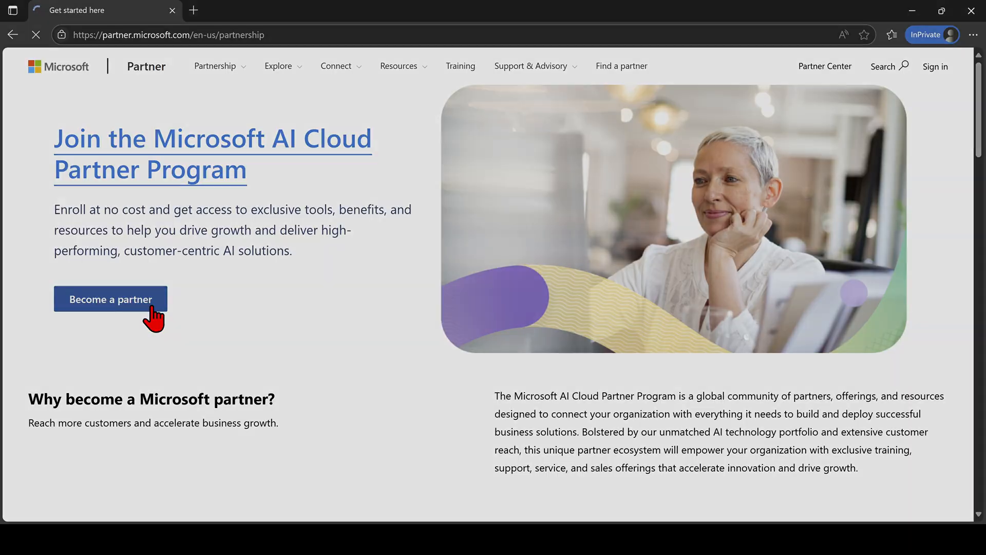
click(110, 299)
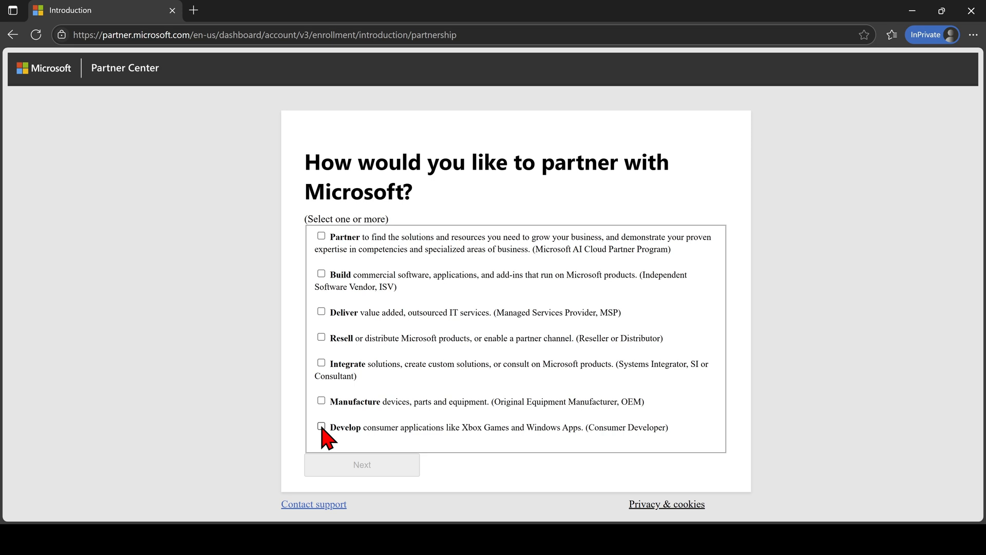
- Choose Develop (Consumer Developer) as the partnership type and continue to the welcome page
click(321, 426)
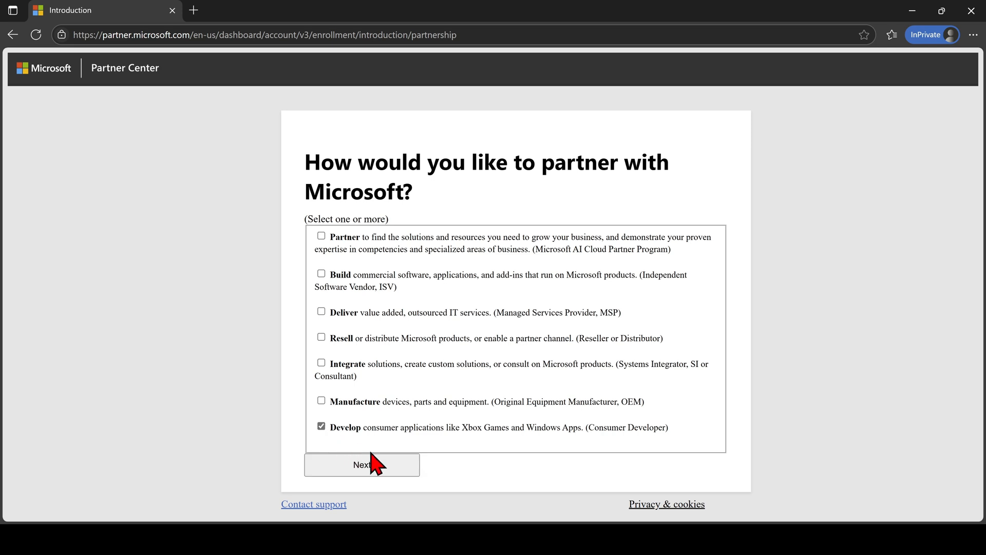
click(361, 465)
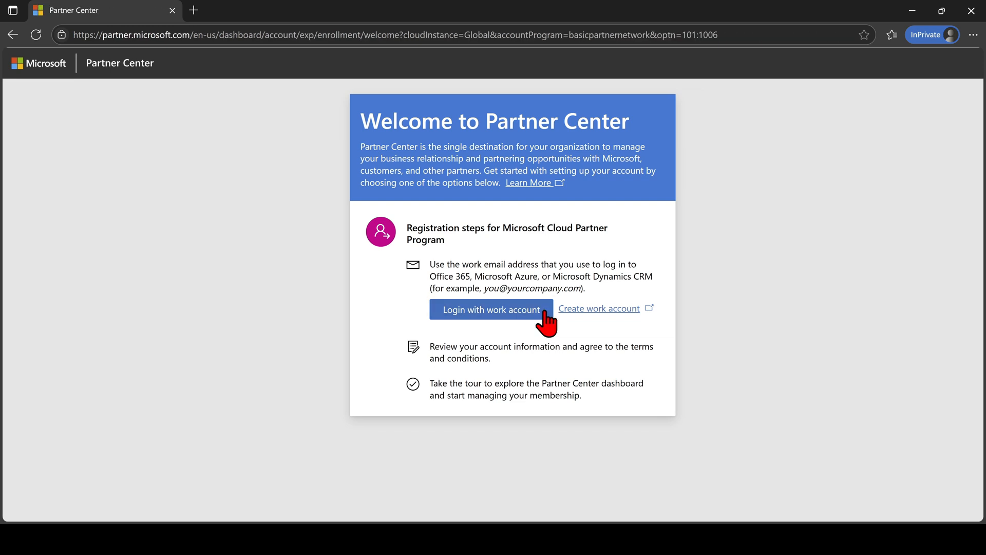
- Sign in with the work account to reach the Join a program page
click(491, 309)
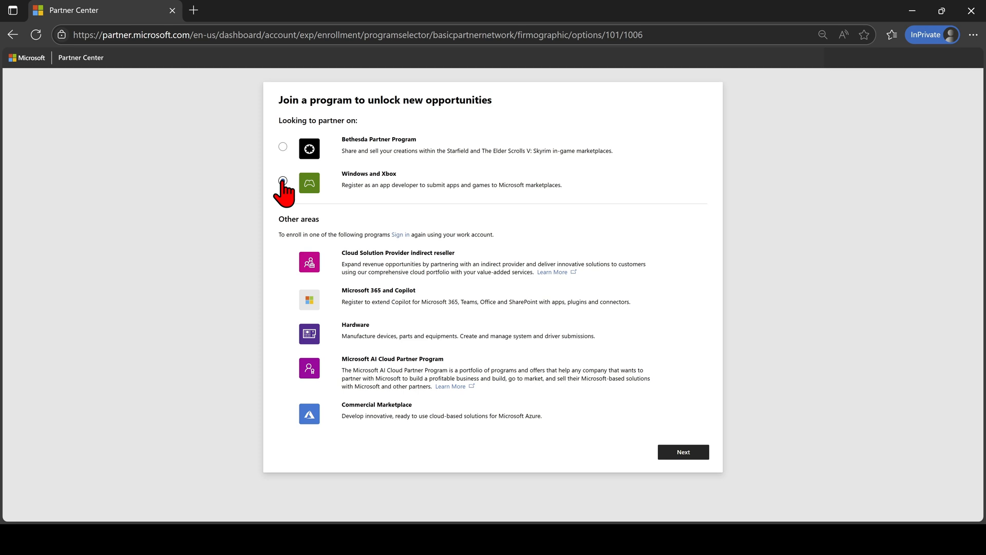
- Join the Windows and Xbox program as an Individual United States account
click(283, 180)
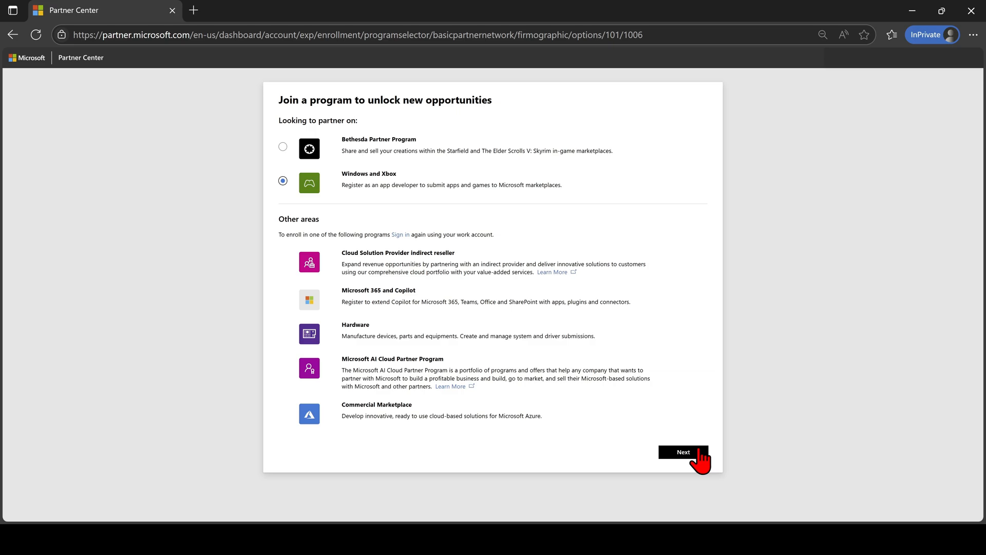
click(683, 452)
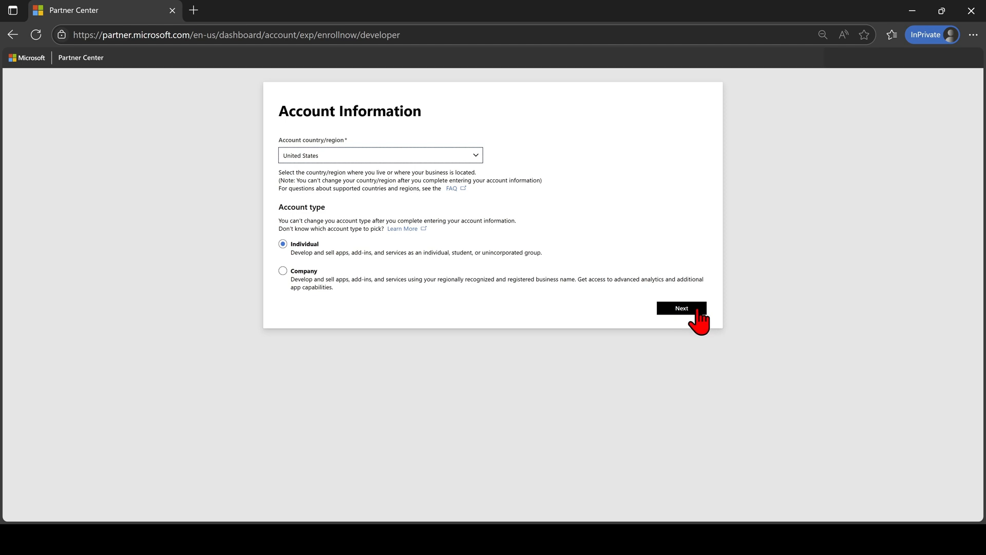
click(681, 307)
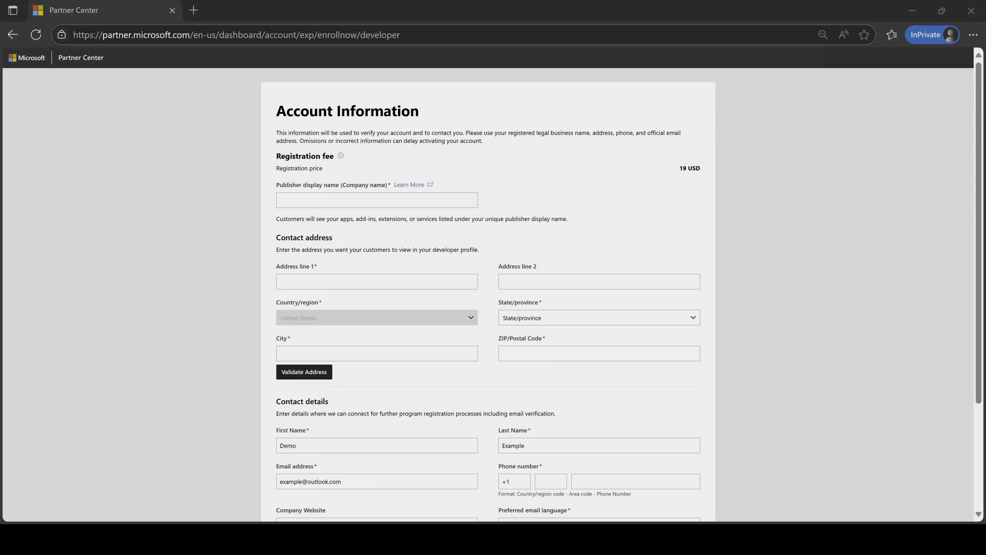
- Enter publisher name Solo Game Developer Example and validate the 1 Microsoft Way, Redmond address
click(376, 201)
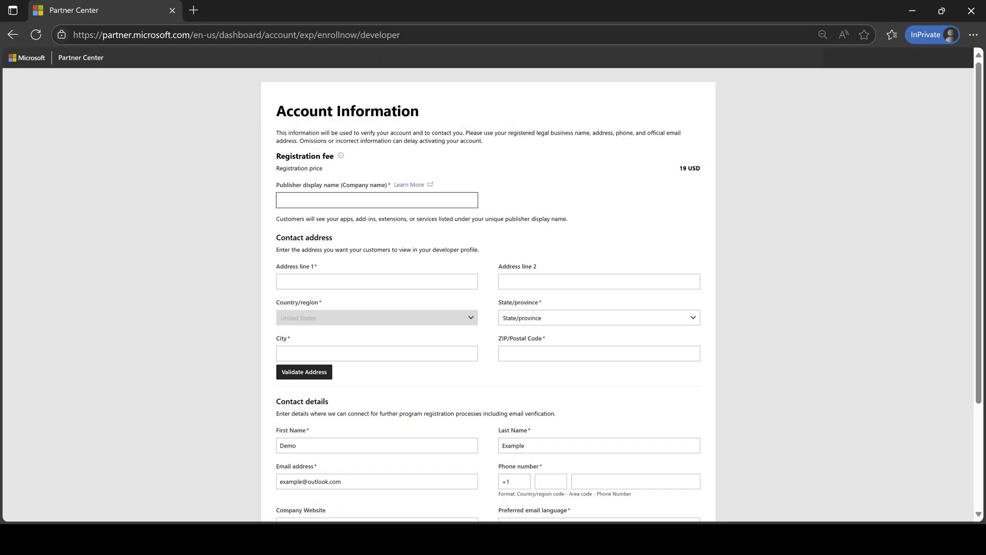
text(Solo Game Developer E)
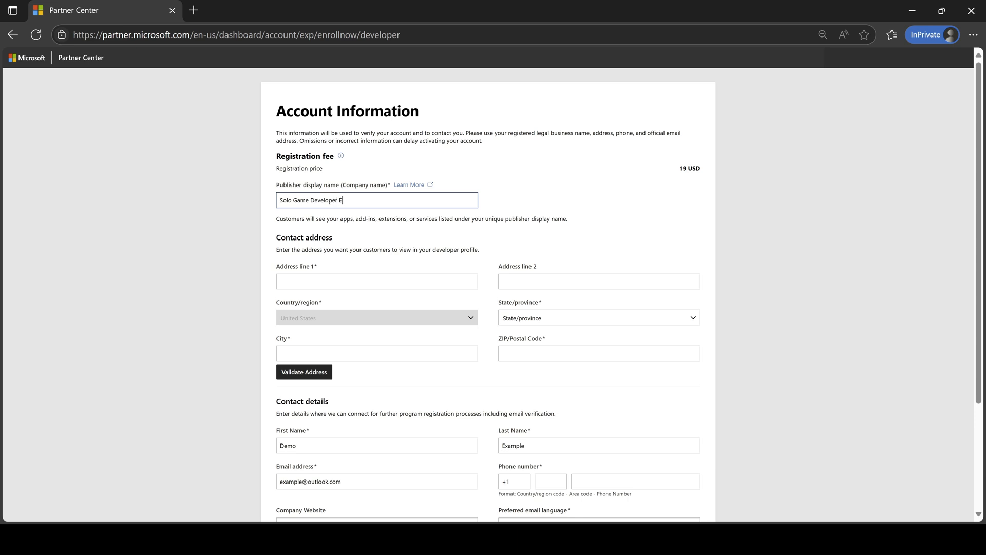
text(xample)
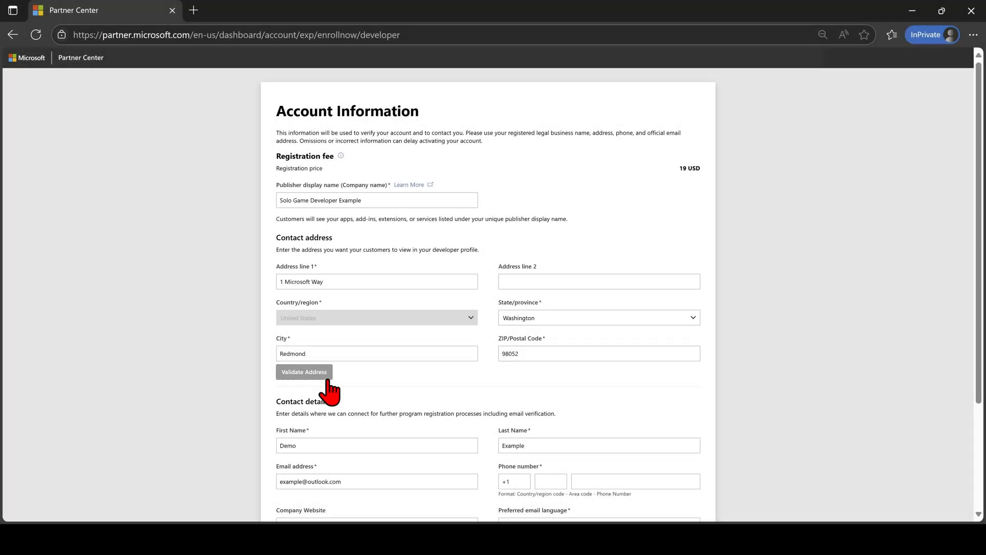
click(304, 375)
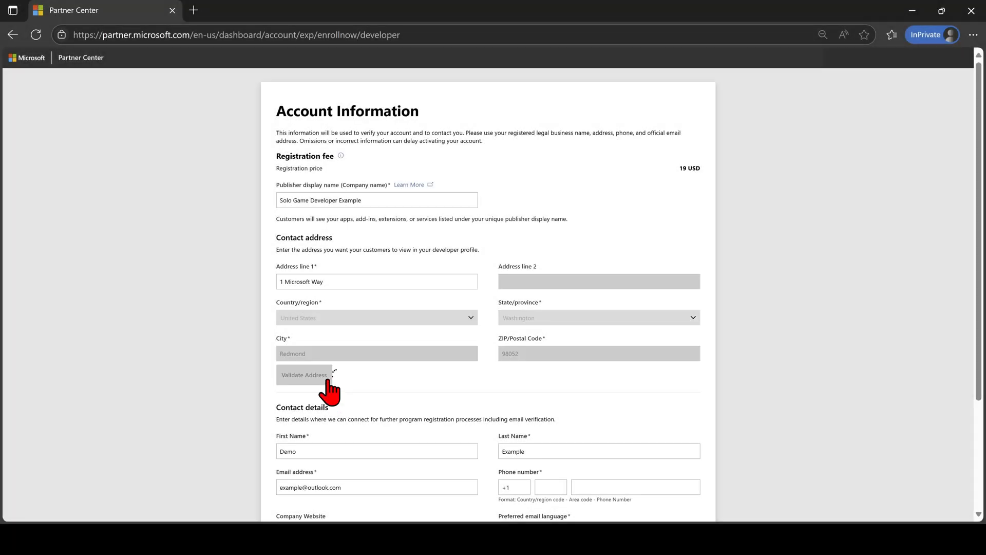
click(304, 375)
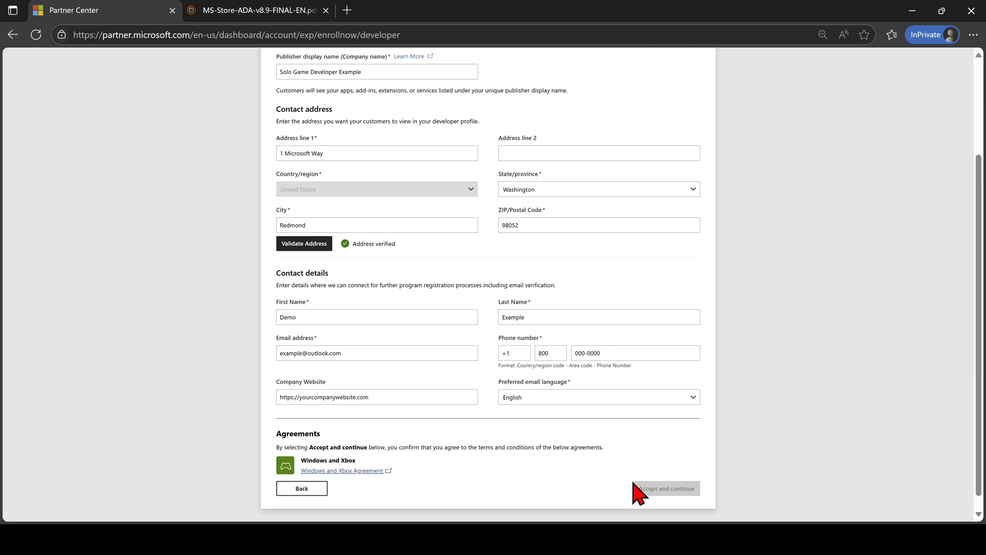
mouse_move(645, 497)
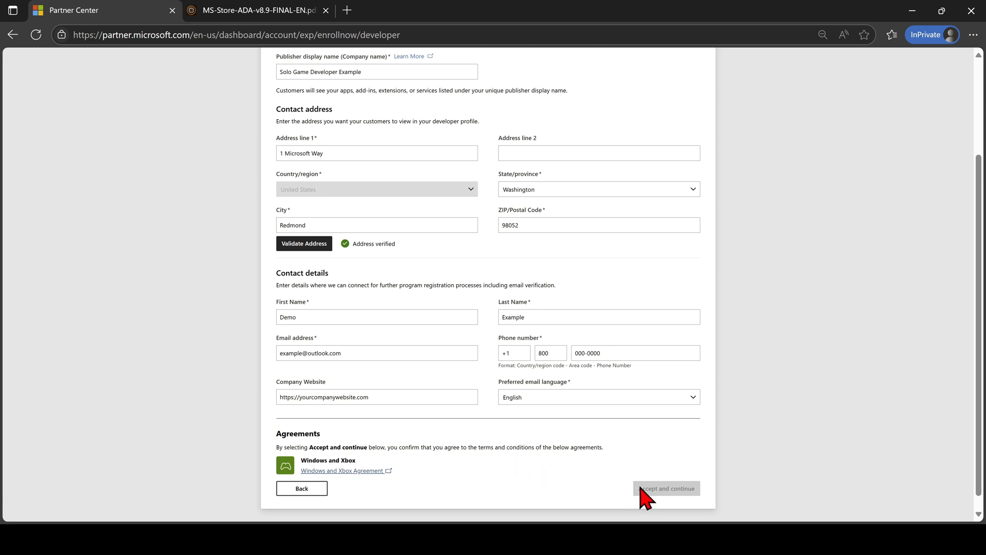